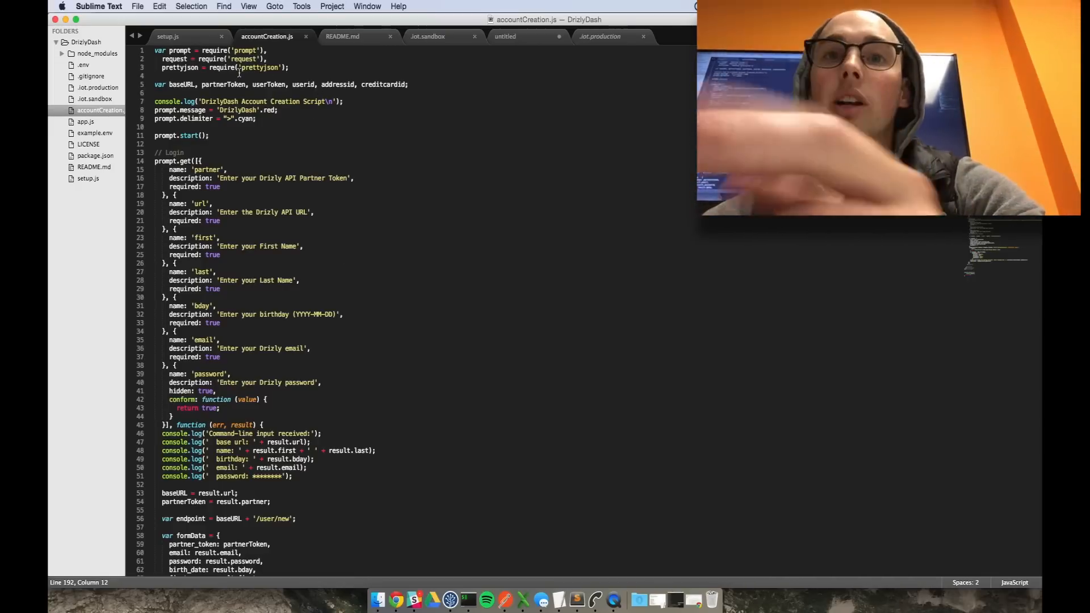
Step: Bring the iTerm terminal in the project folder to the front
left_click(168, 36)
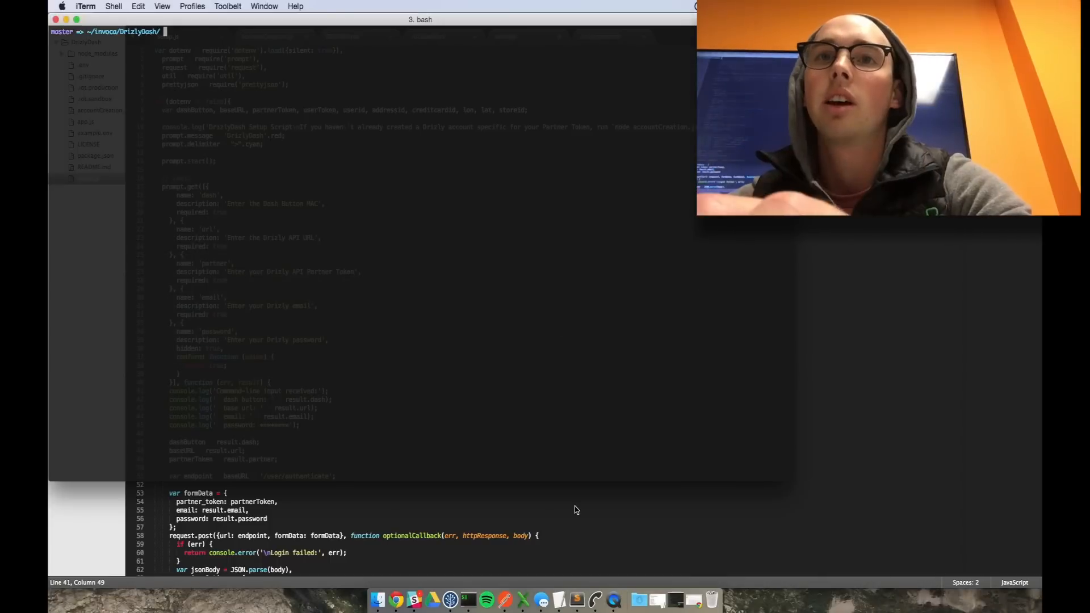
Step: Run cat example.env to list the DrizlyDash configuration variables
type("cat example.env")
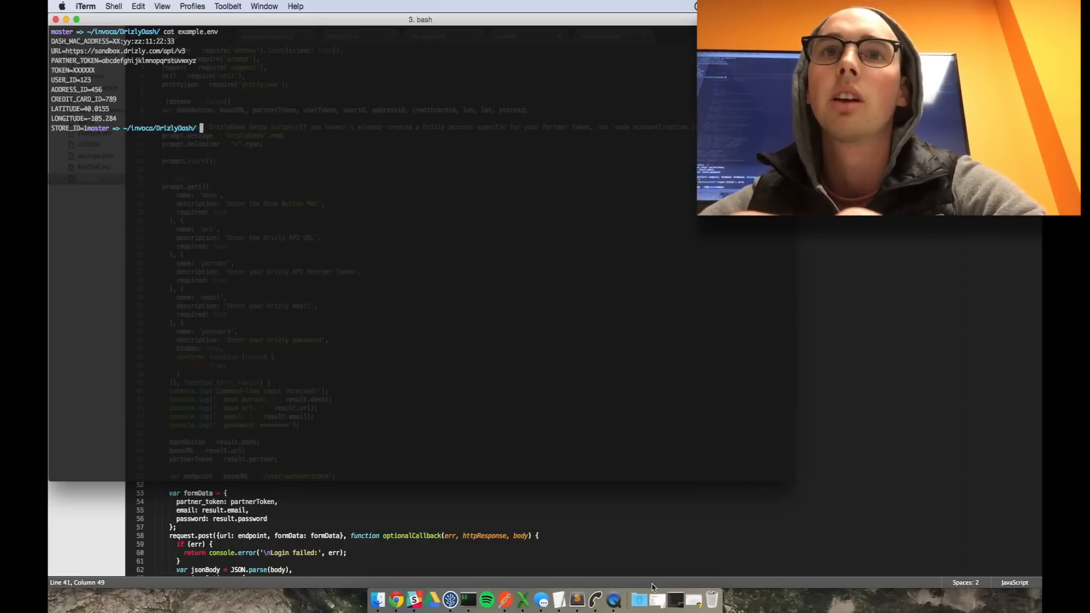
Step: Run npm start and trigger the Dash button to attempt a beer checkout
type("npm start")
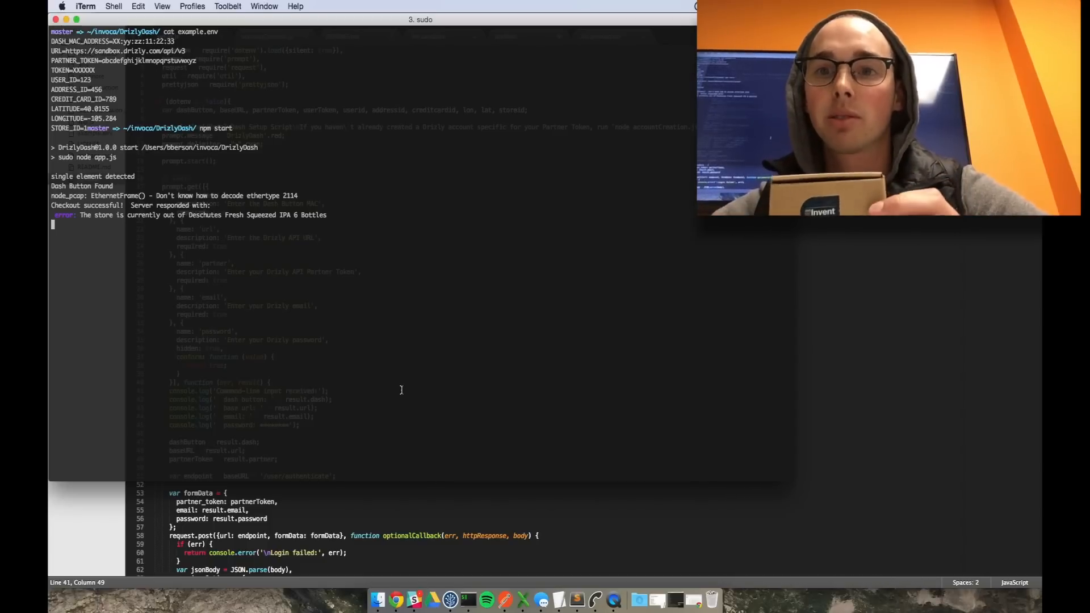
mouse_move(456, 578)
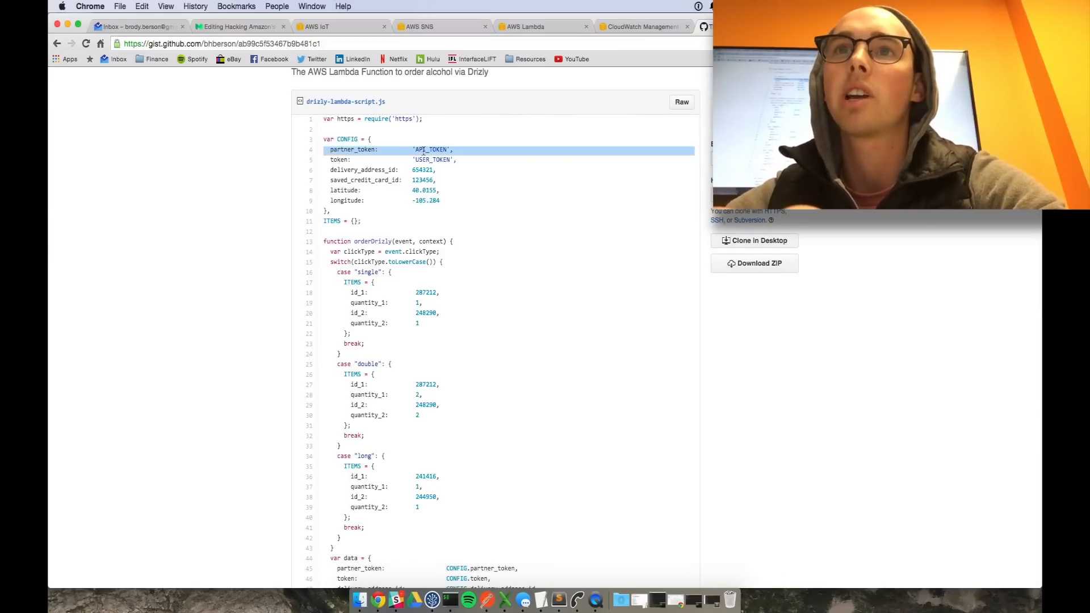
Step: Read drizly-lambda-script.js from the credit card ID down to the handler export, then view orderDrizly
left_click(417, 159)
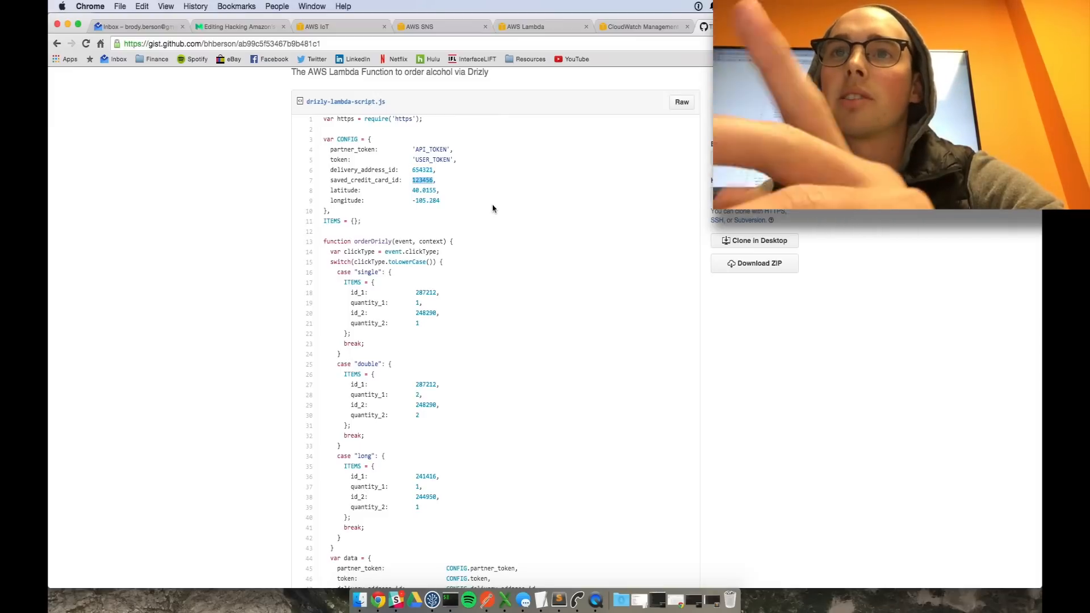
scroll("down", 3)
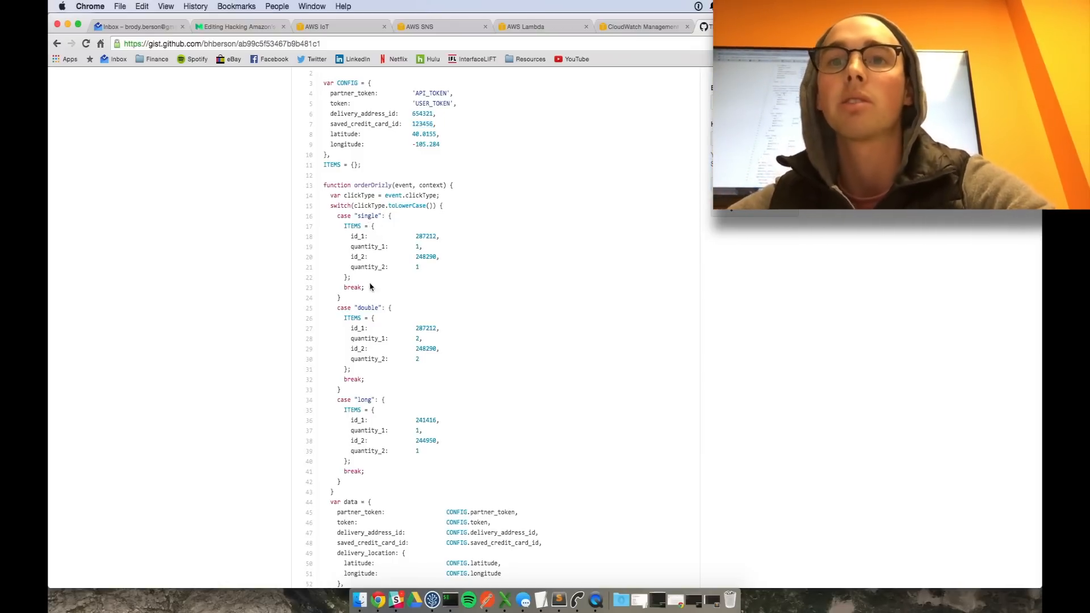
mouse_move(418, 281)
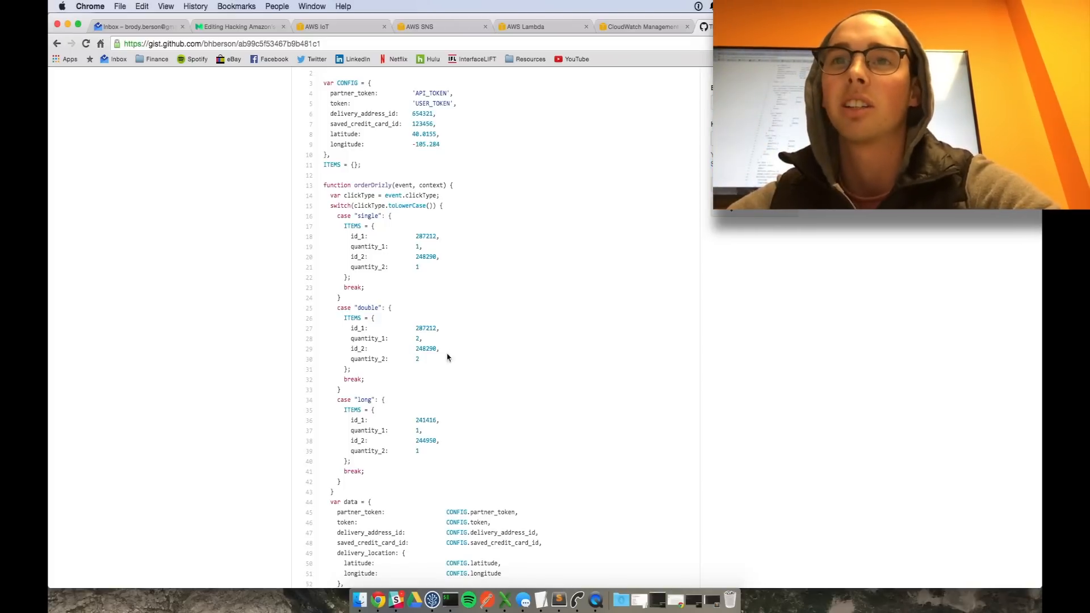
scroll("down", 3)
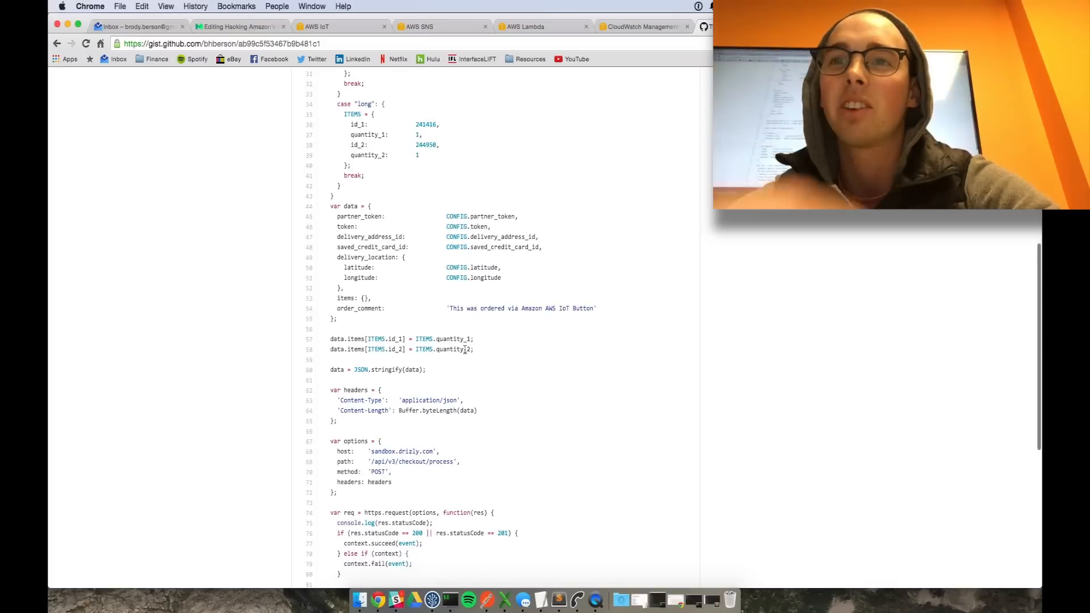
scroll("down", 3)
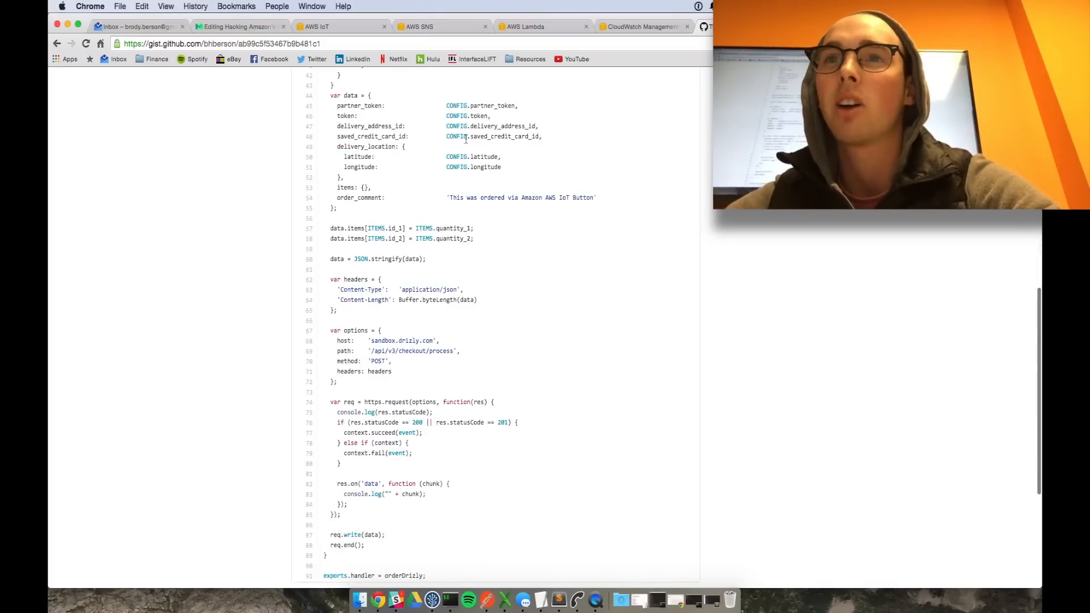
scroll("down", 3)
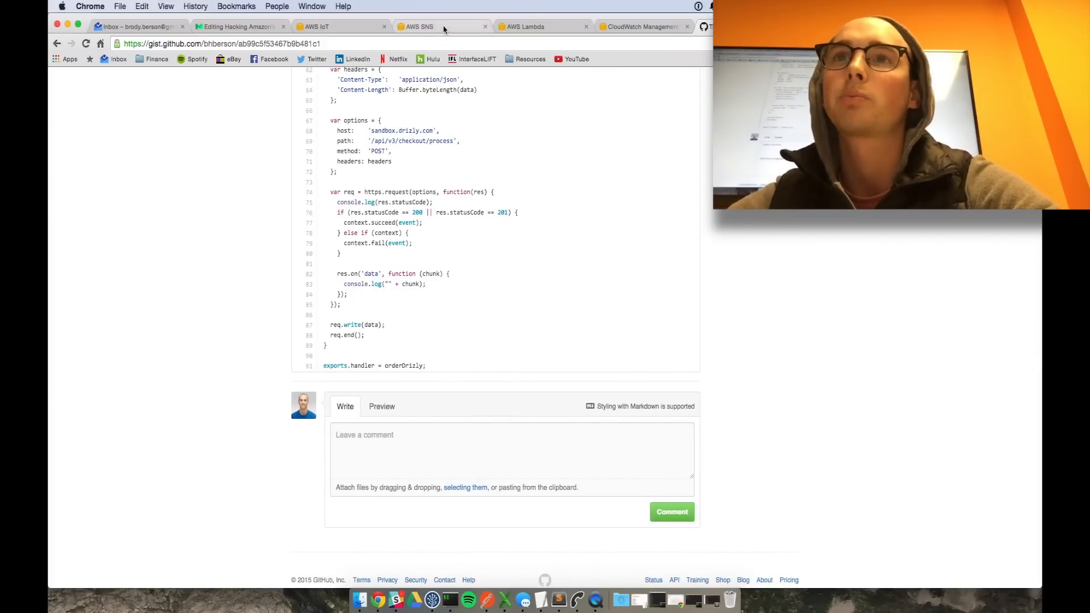
left_click(526, 27)
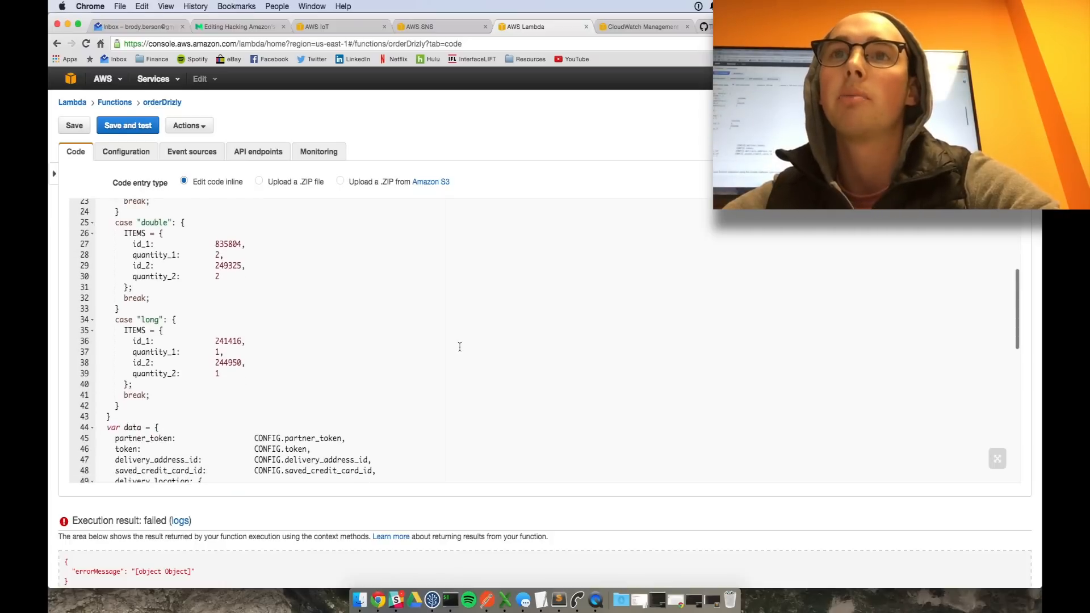
mouse_move(573, 516)
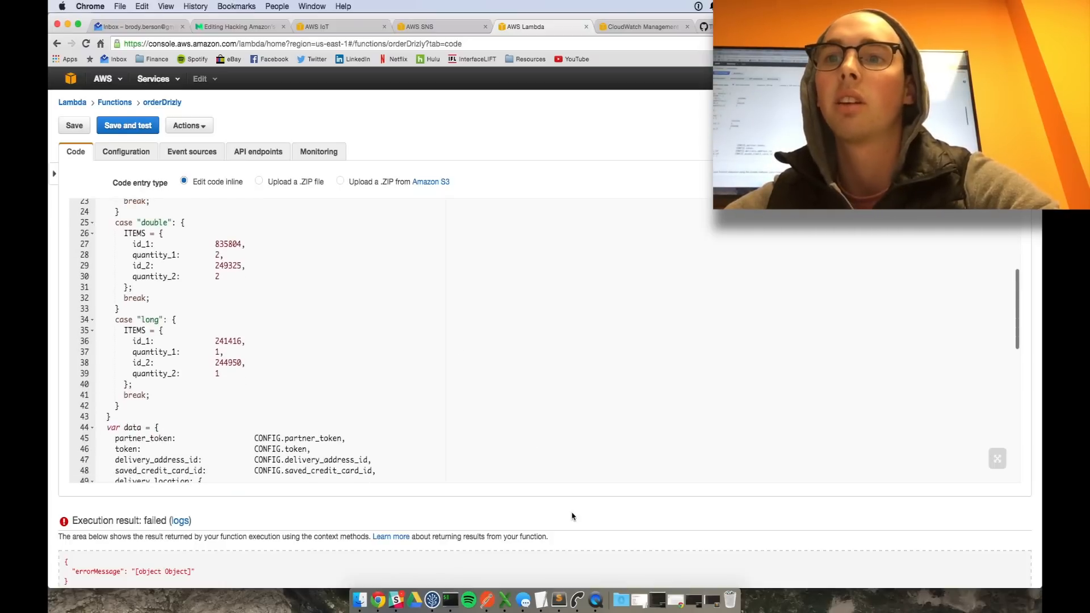
Step: Save the orderDrizly code after reviewing its handler export, then view its CloudWatch log group
scroll("down", 3)
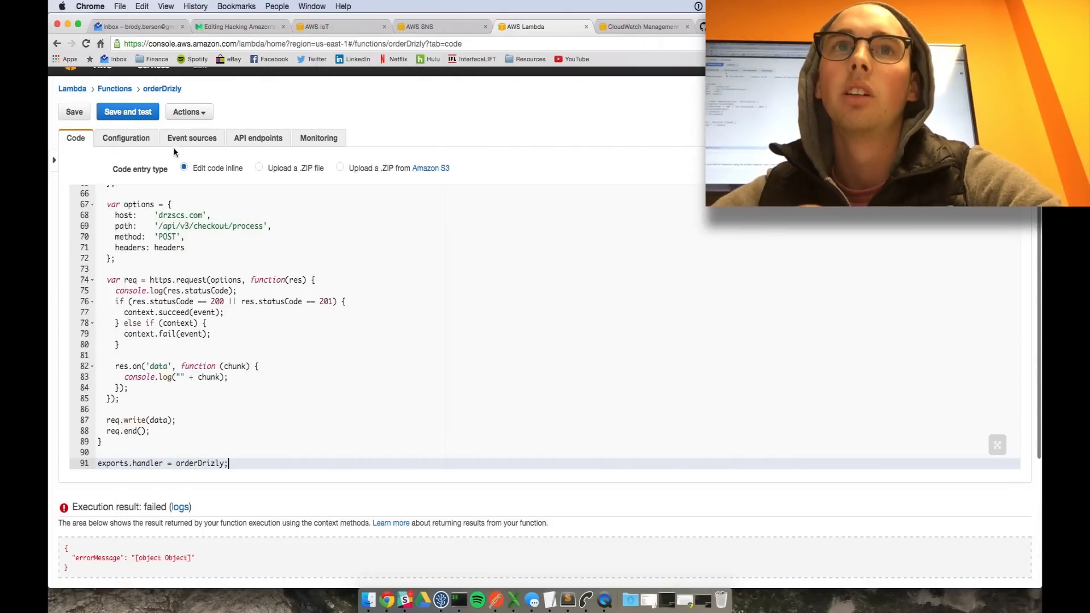
left_click(127, 111)
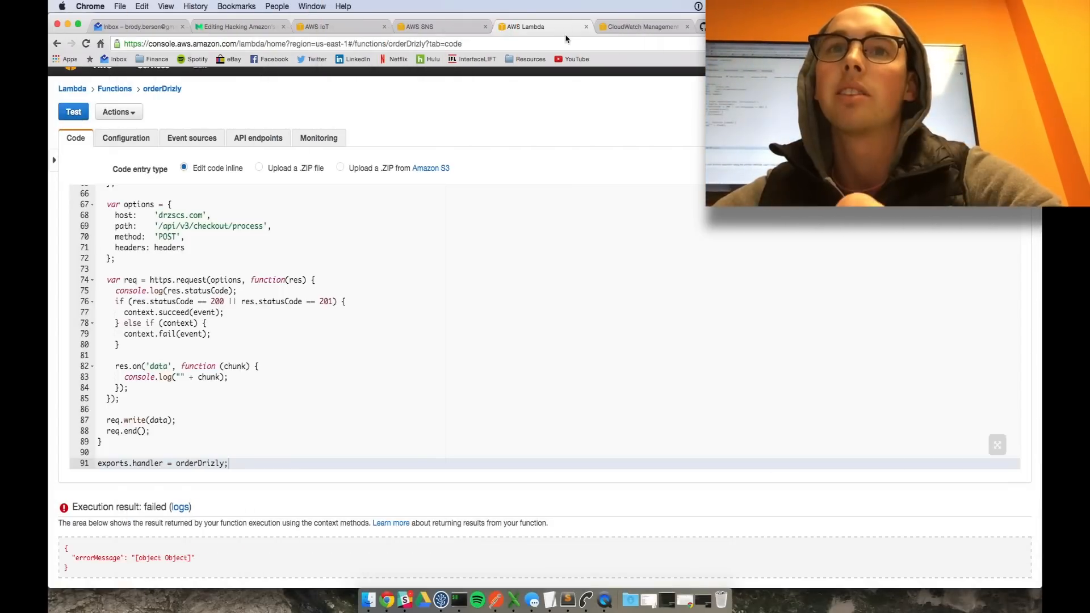
mouse_move(522, 101)
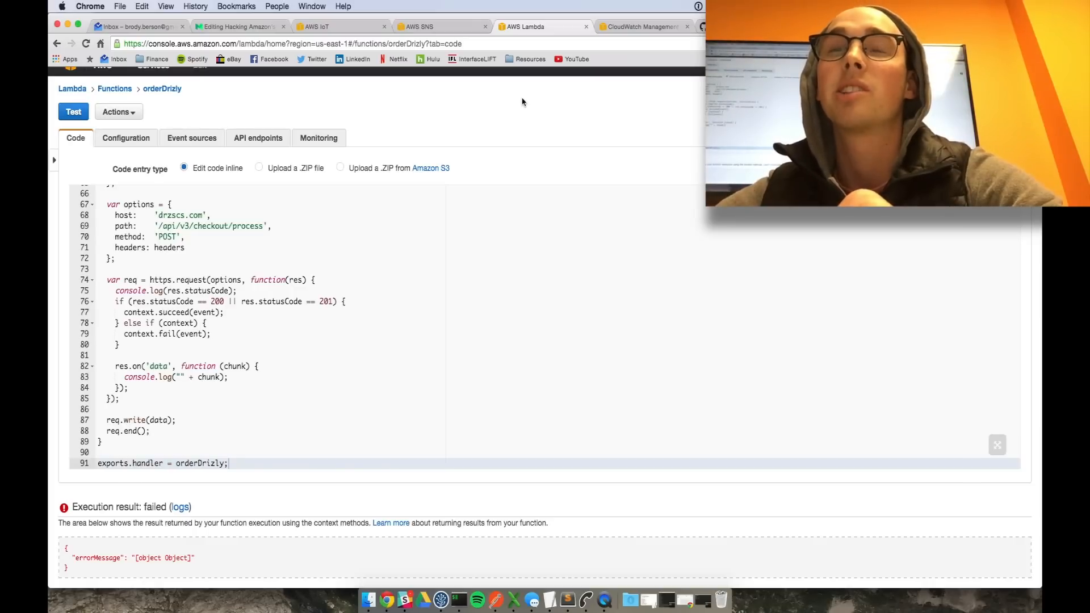
left_click(643, 26)
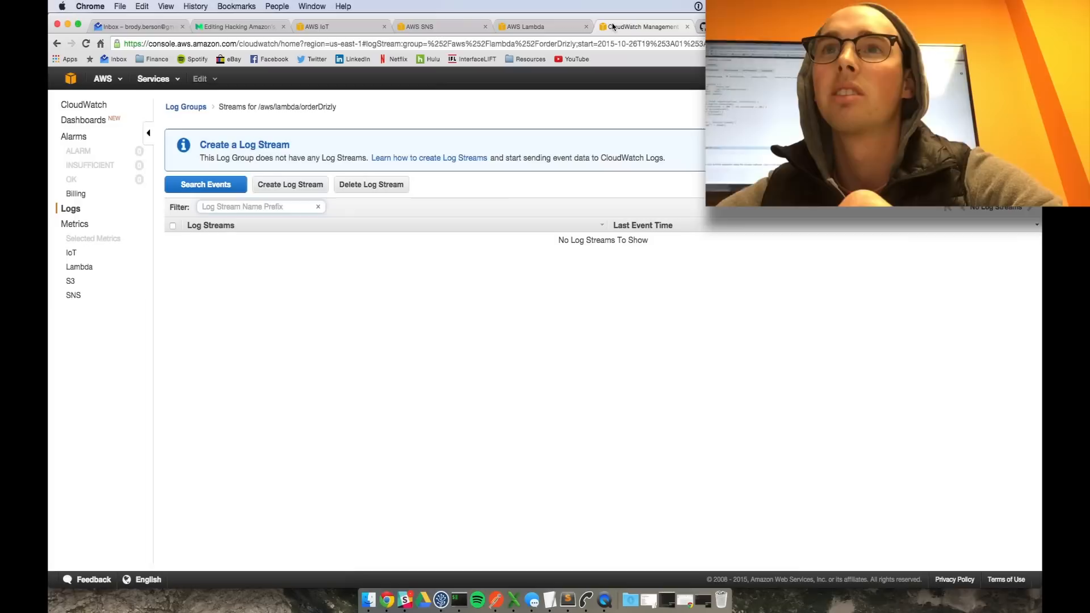
Step: Refresh log streams and read the newest stream's order JSON totalling $35.68
left_click(185, 106)
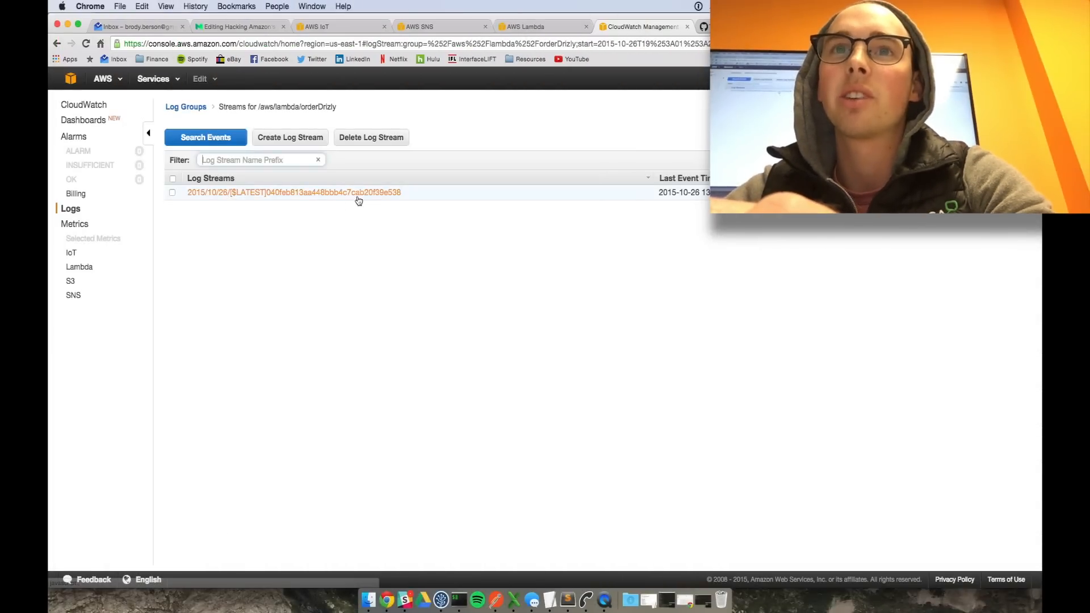
left_click(293, 191)
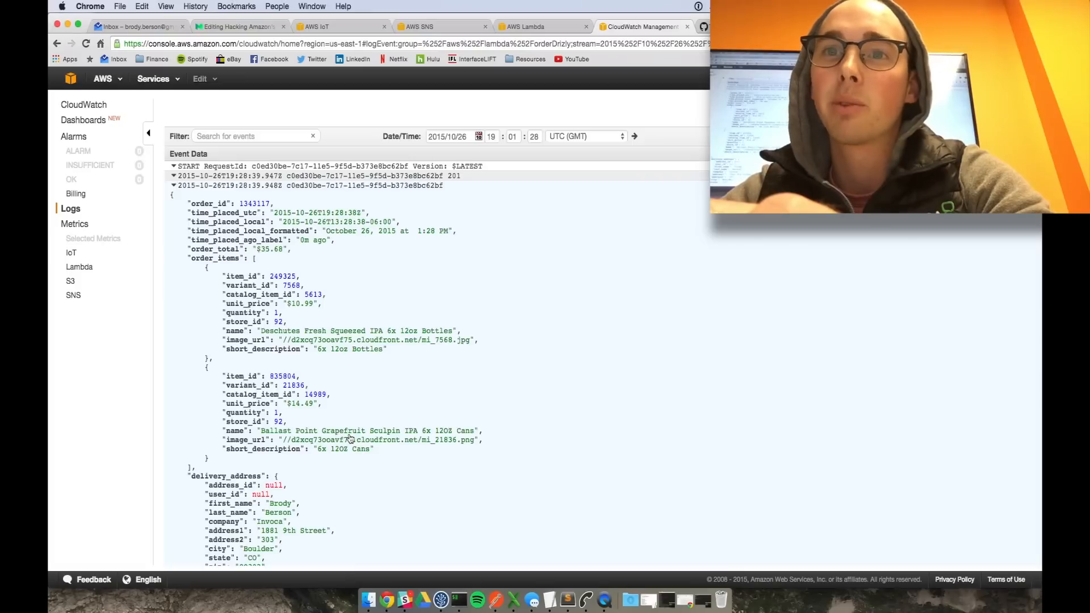
scroll("down", 3)
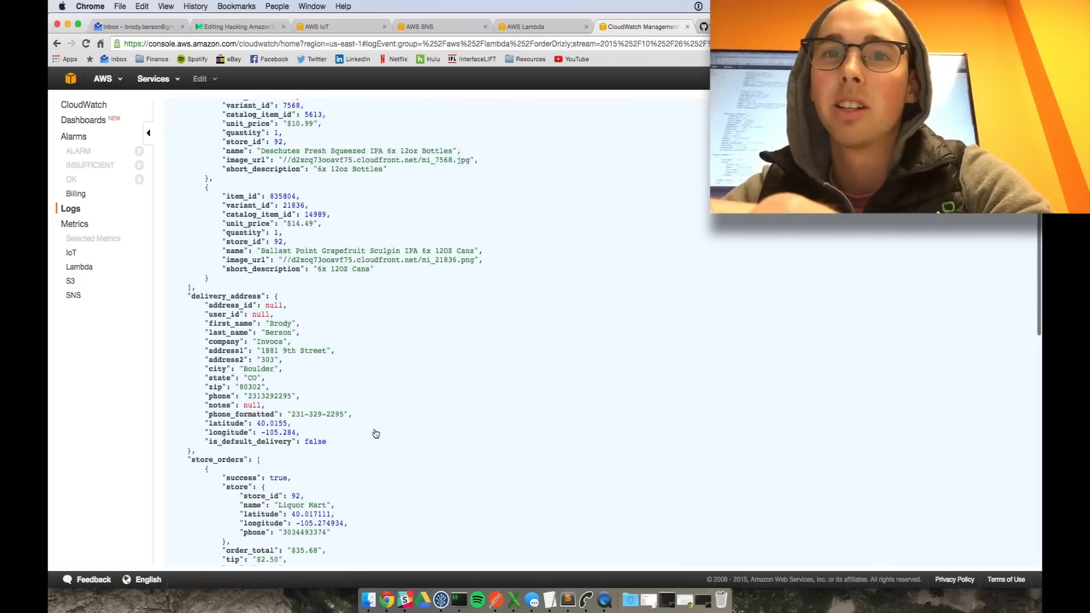
scroll("down", 3)
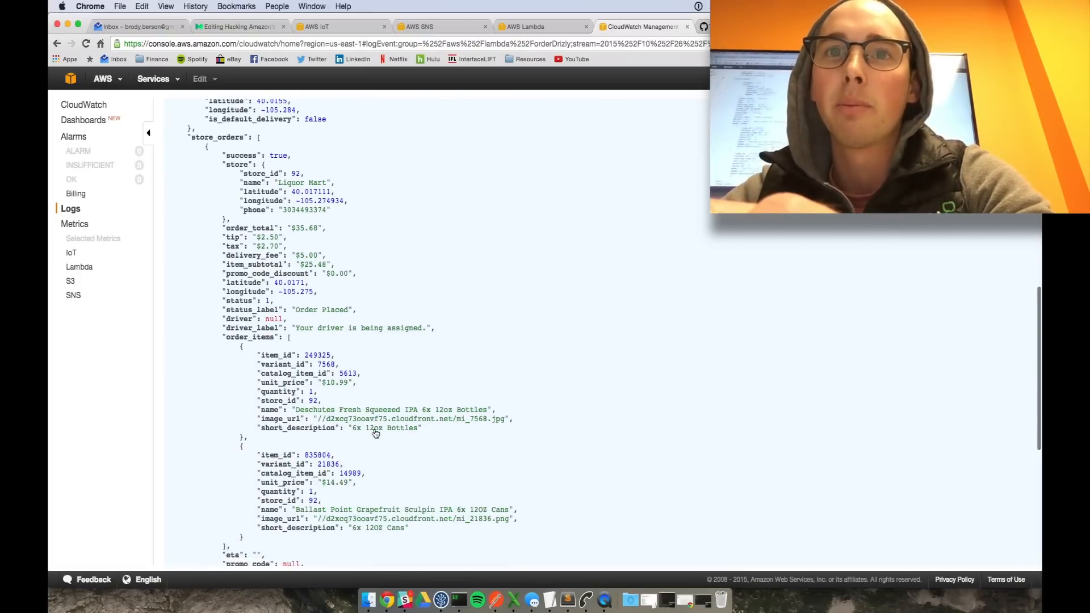
scroll("down", 3)
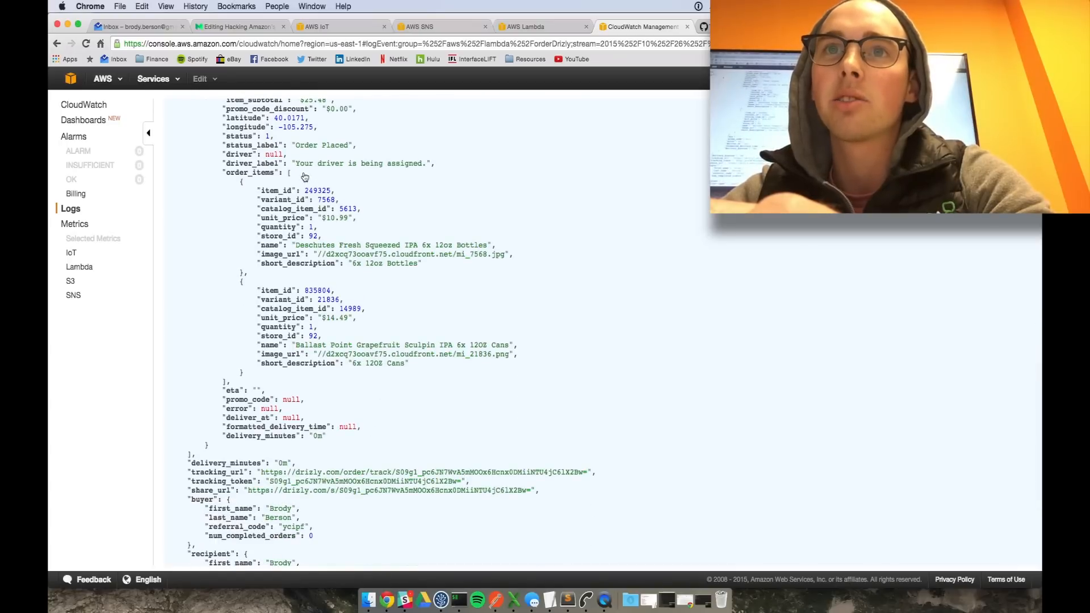
scroll("down", 3)
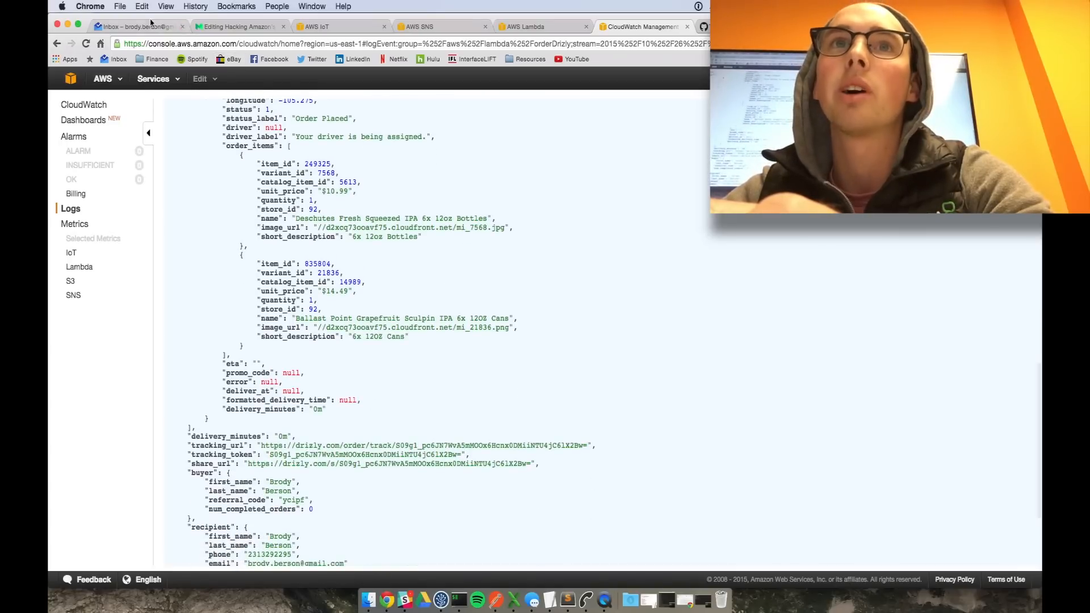
left_click(137, 27)
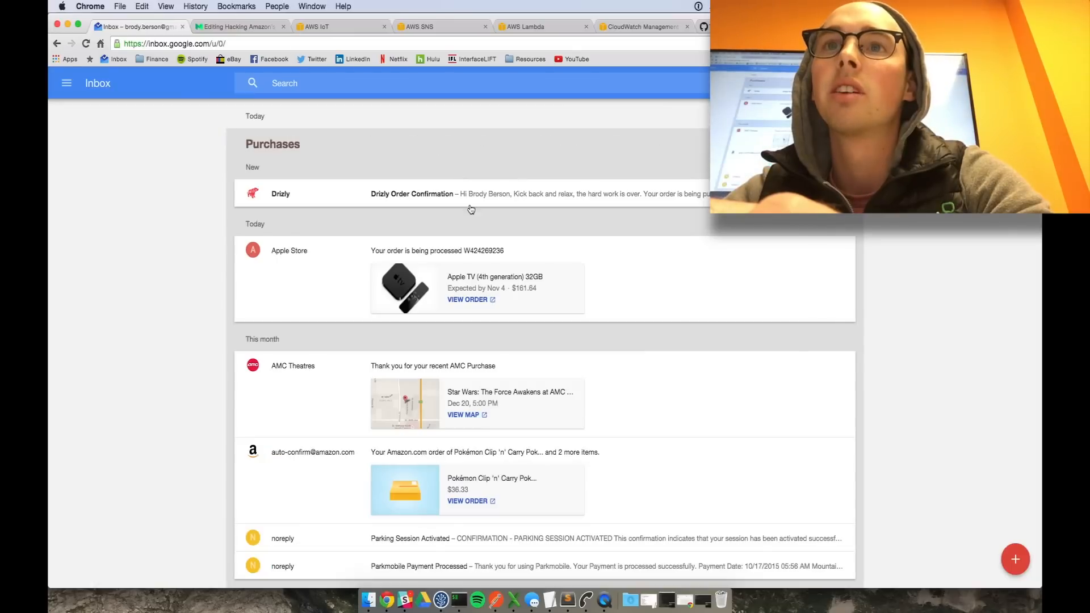
left_click(411, 193)
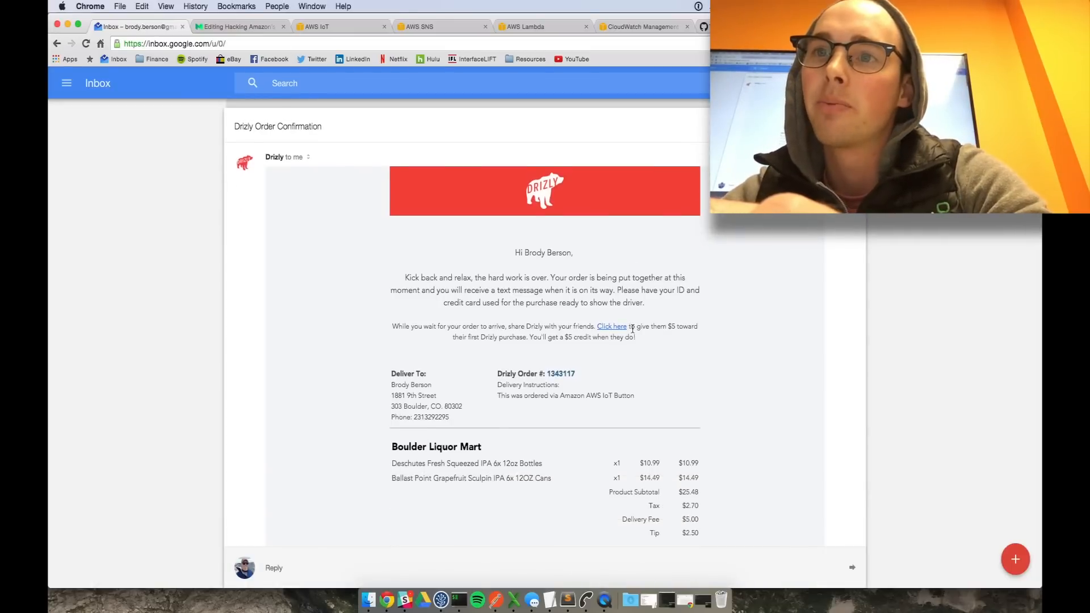
scroll("down", 3)
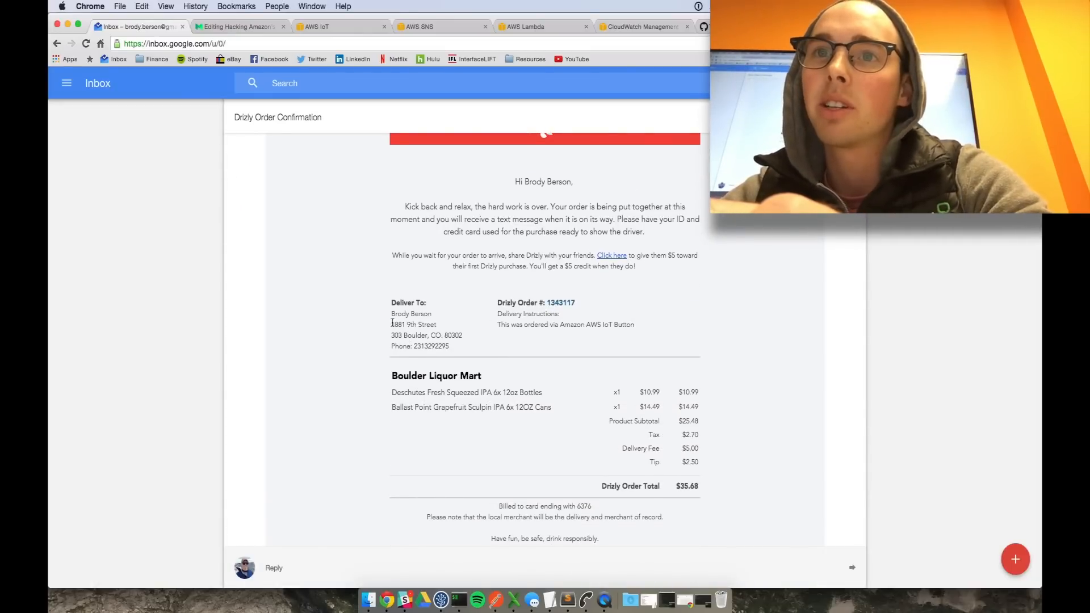